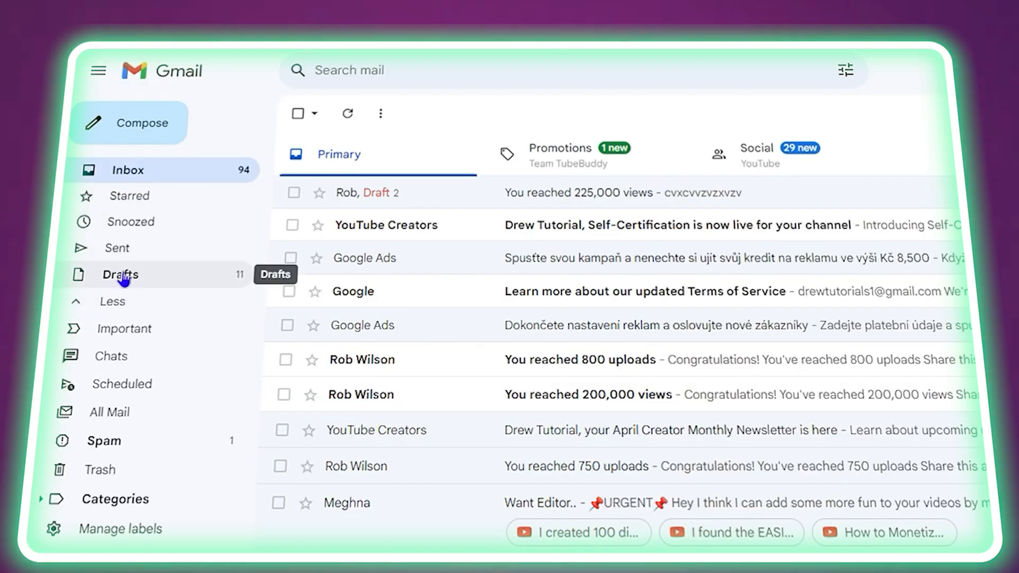
# - Expand the Gmail folder list to reveal Important, Scheduled, All Mail, Spam and Trash
pyautogui.click(120, 275)
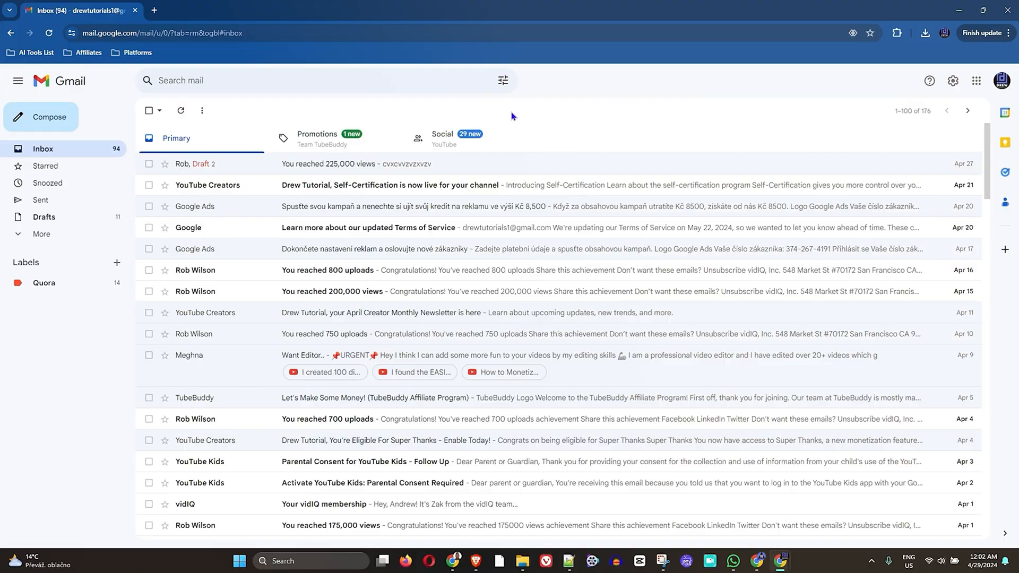
pyautogui.moveTo(506, 117)
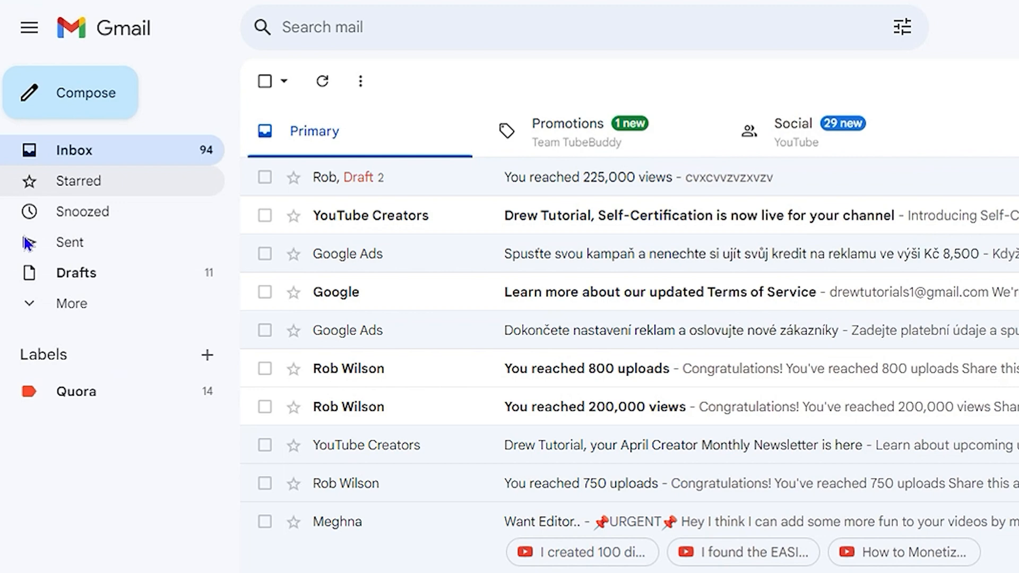
pyautogui.moveTo(61, 180)
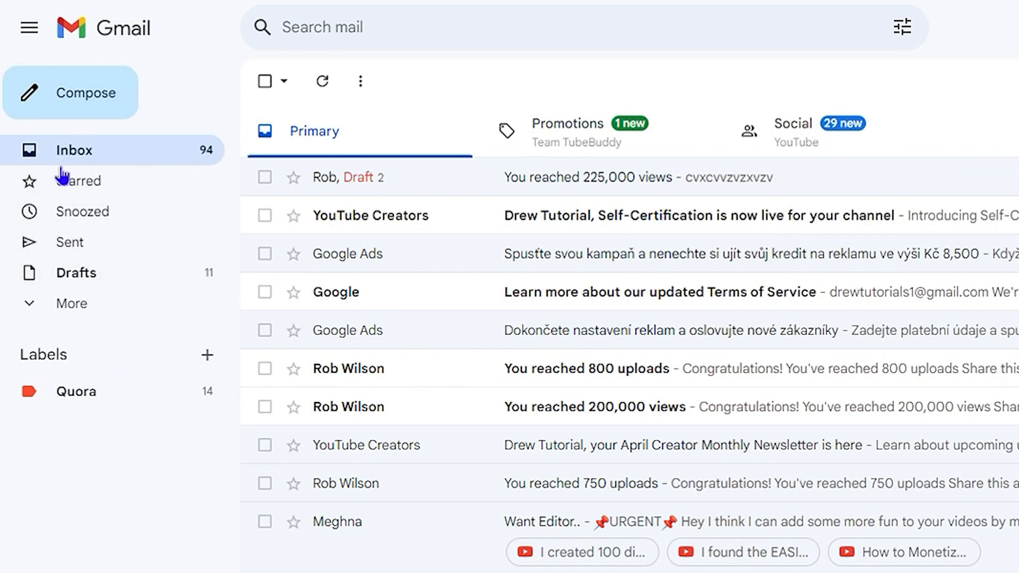
pyautogui.click(71, 303)
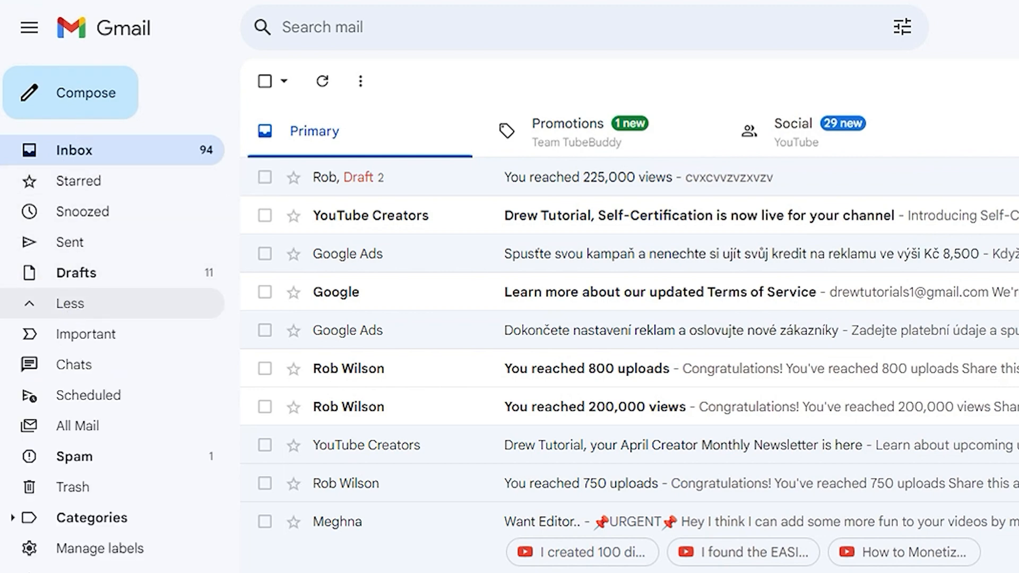
pyautogui.moveTo(85, 180)
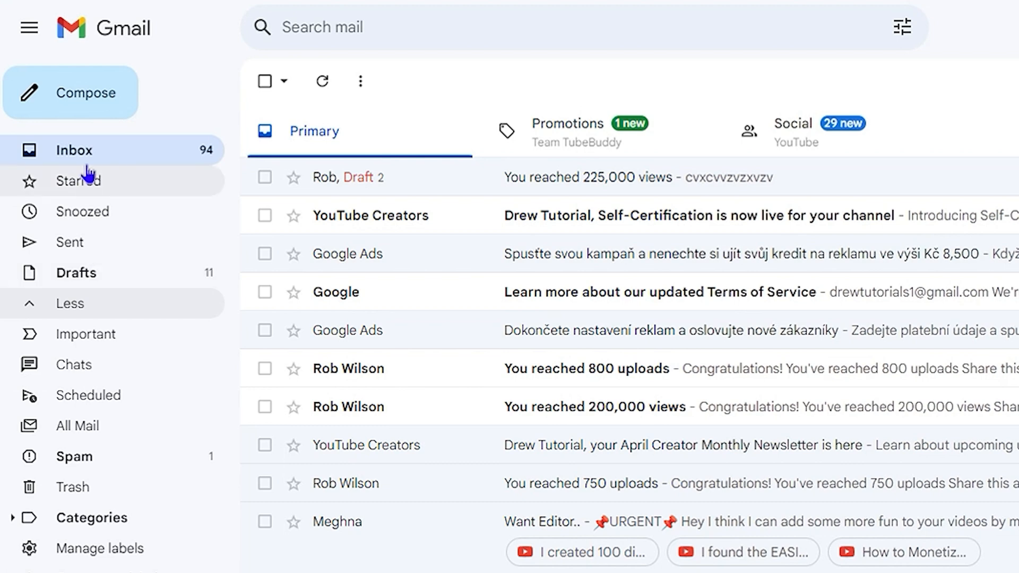
pyautogui.moveTo(74, 493)
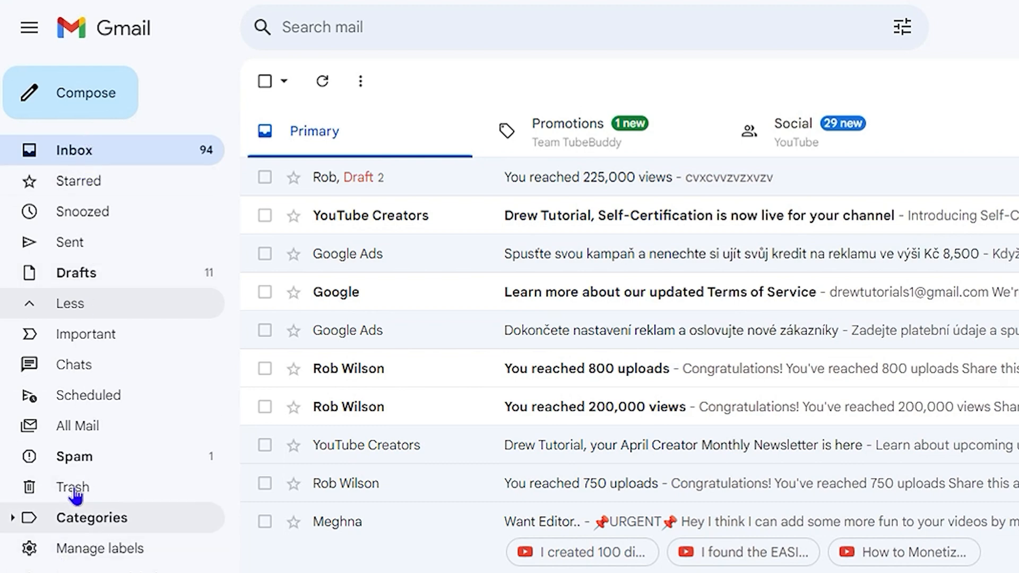
pyautogui.moveTo(76, 273)
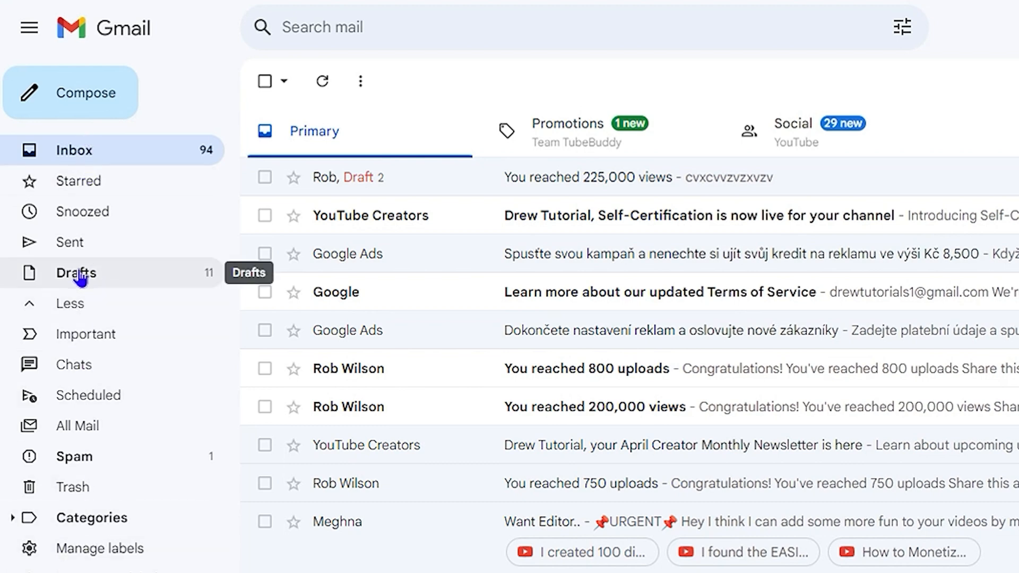
# - Show the Drafts folder with its 11 drafts and zoom the page out
pyautogui.click(75, 272)
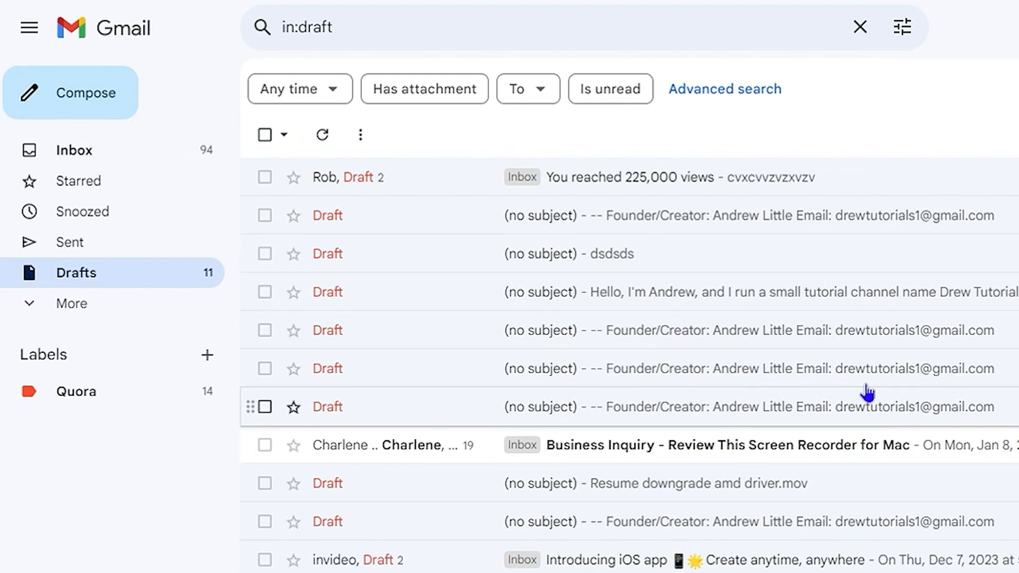
pyautogui.press('ctrl+minus')
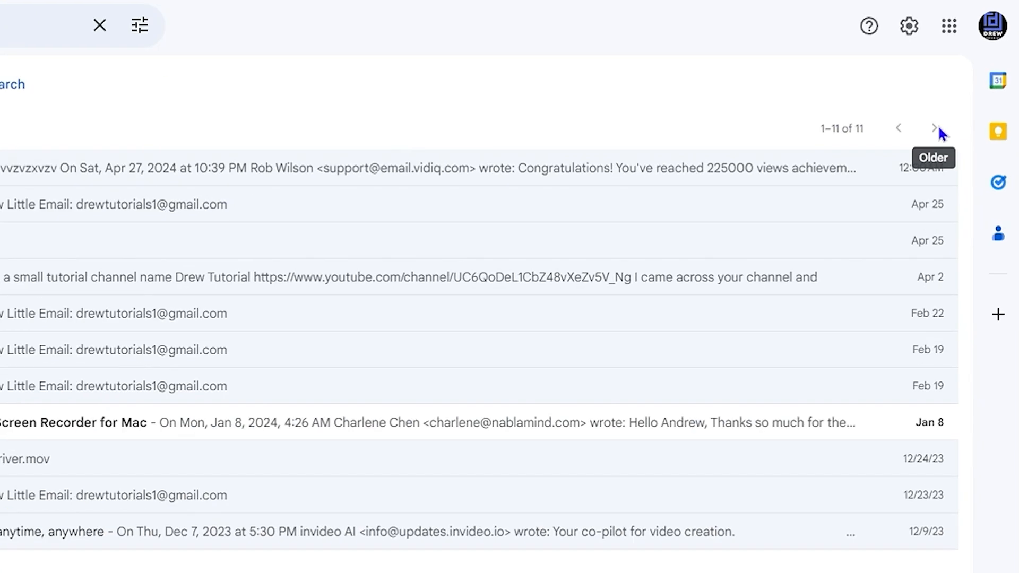
pyautogui.moveTo(941, 128)
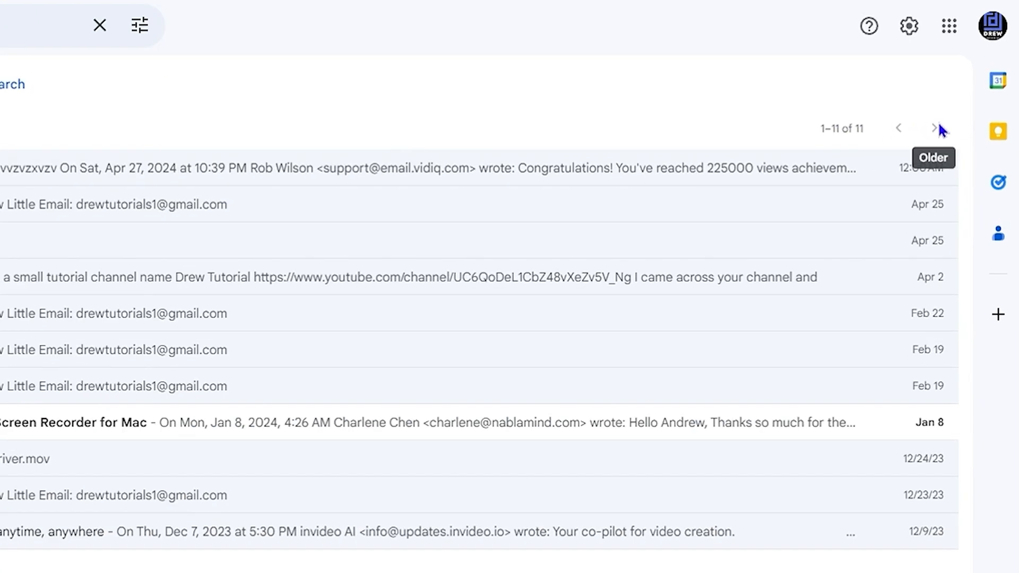
pyautogui.moveTo(434, 294)
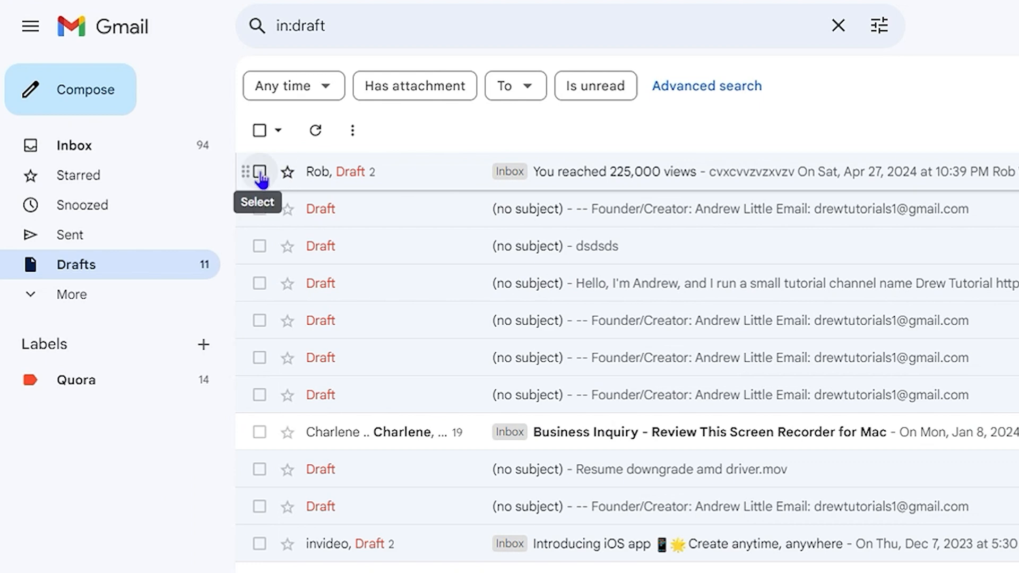
# - Discard the 'You reached 225,000 views' draft, leaving 10 drafts
pyautogui.click(260, 171)
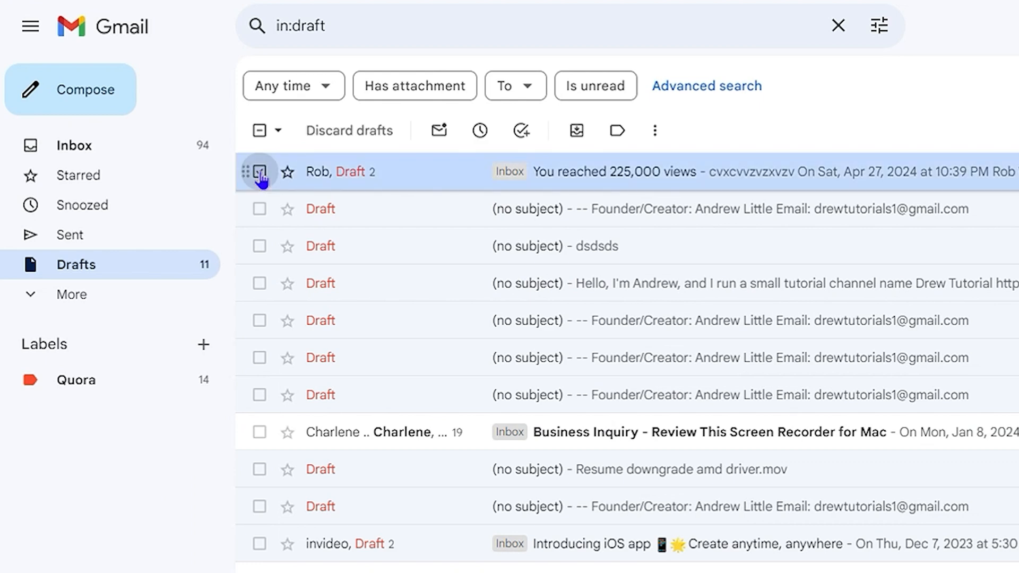
pyautogui.click(259, 171)
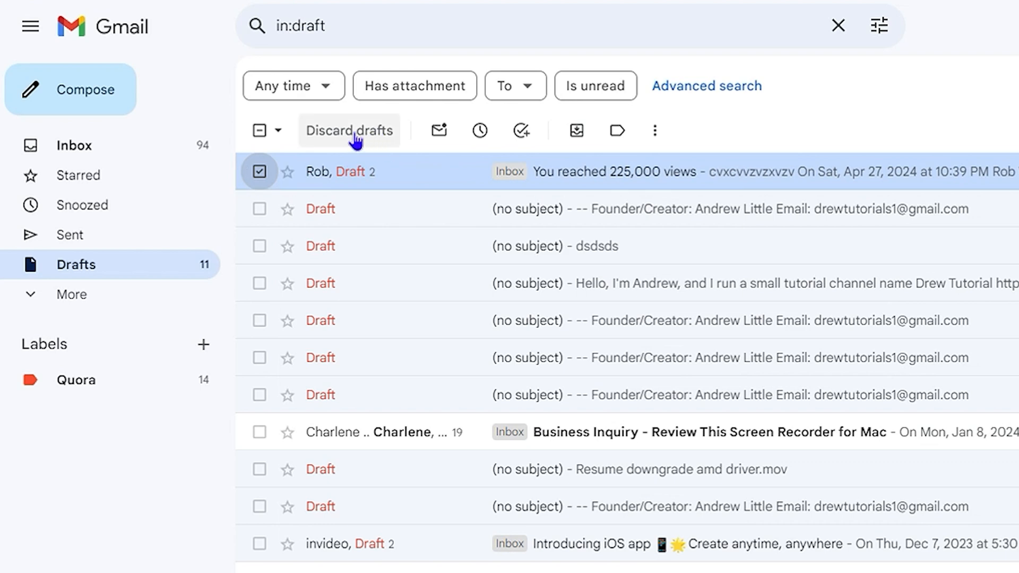
pyautogui.click(349, 130)
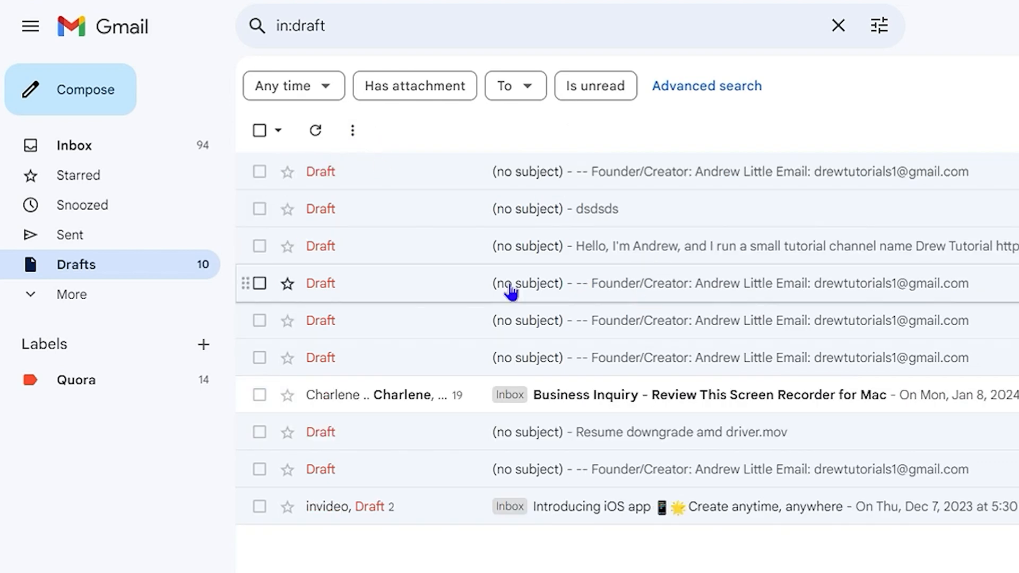
pyautogui.moveTo(260, 283)
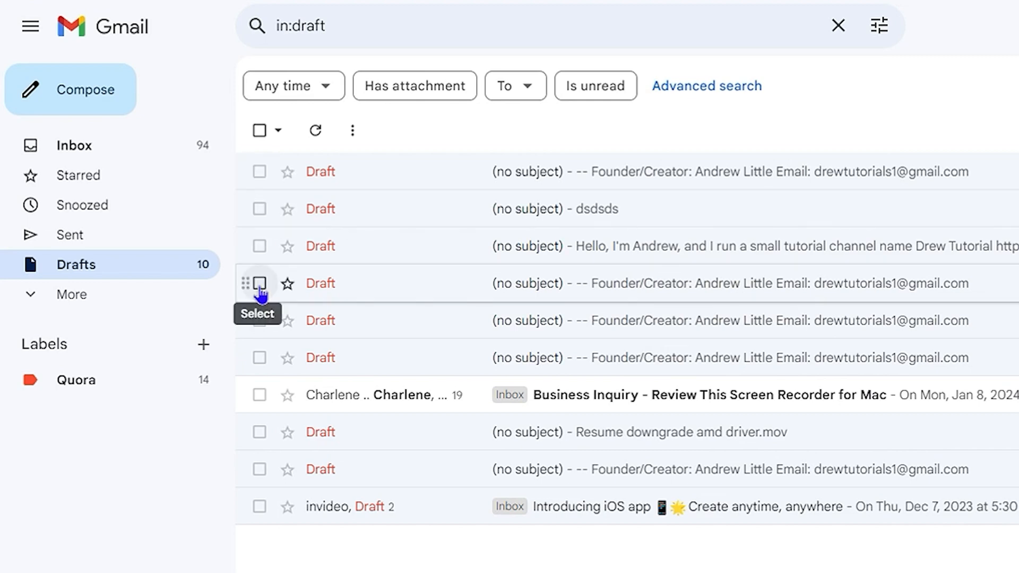
# - Discard the top no-subject draft and the 'dsdsds' draft, leaving 8 drafts
pyautogui.click(260, 283)
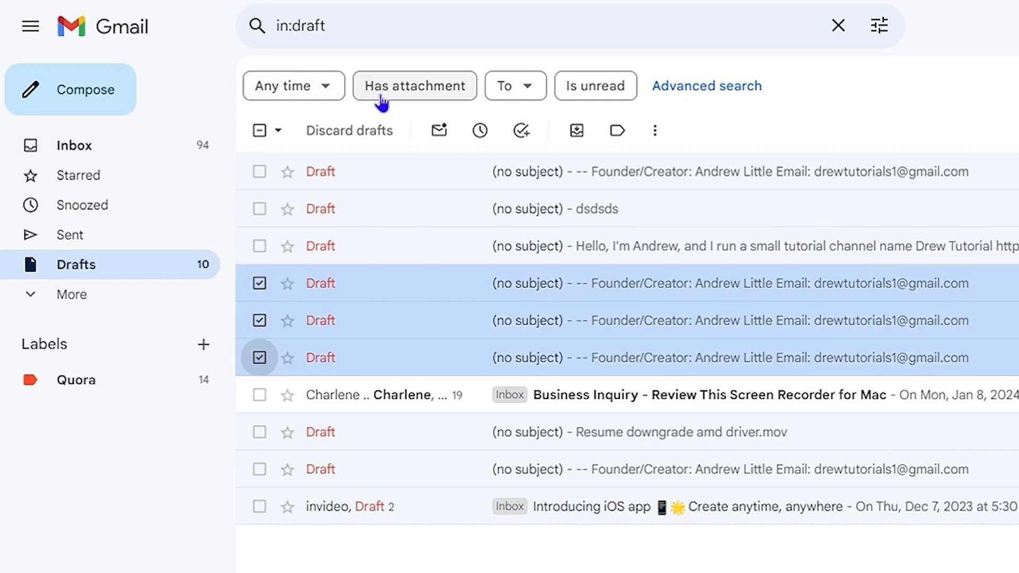
pyautogui.moveTo(260, 374)
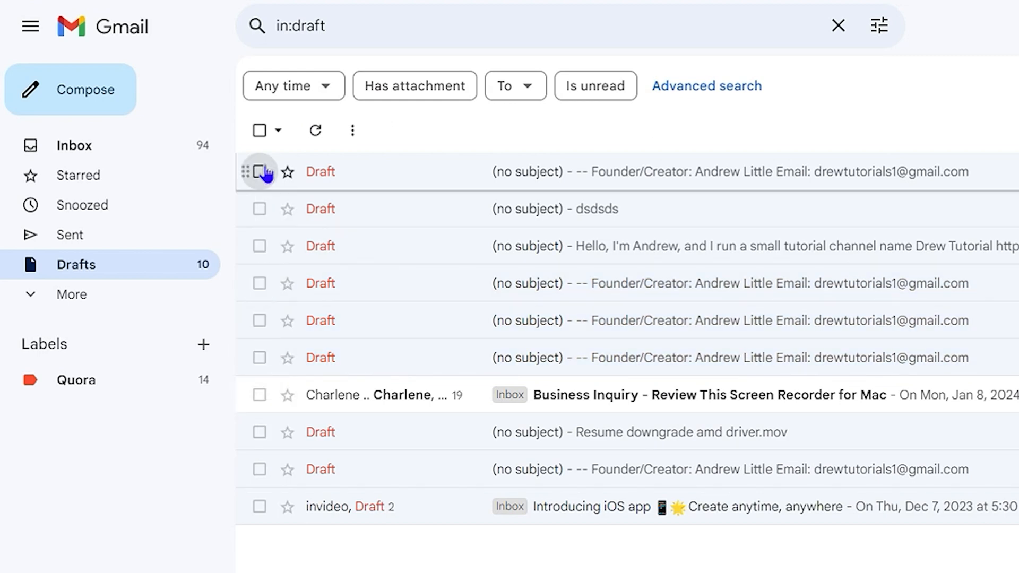
pyautogui.click(259, 171)
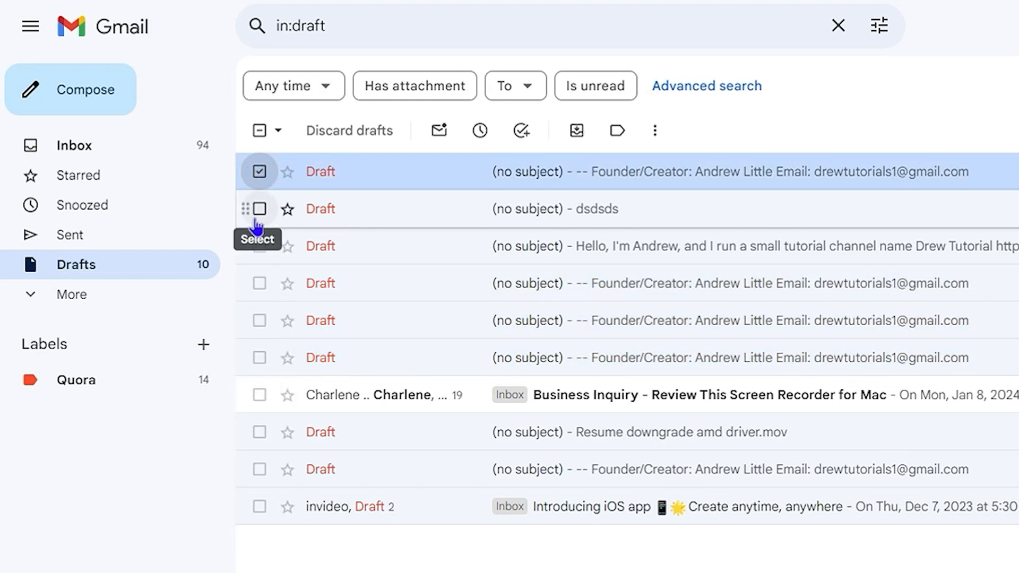
pyautogui.click(259, 209)
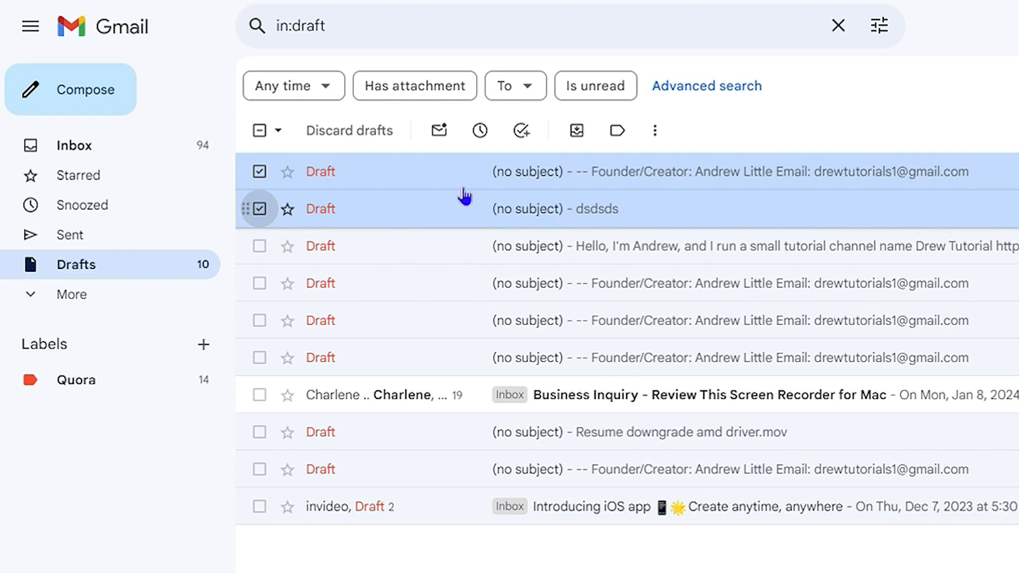
pyautogui.moveTo(349, 130)
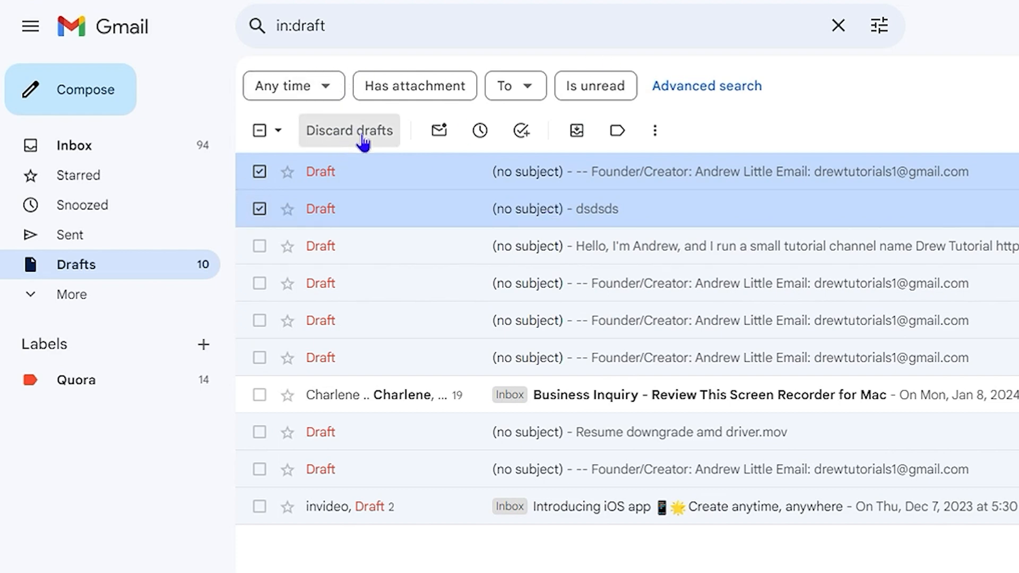
pyautogui.click(349, 130)
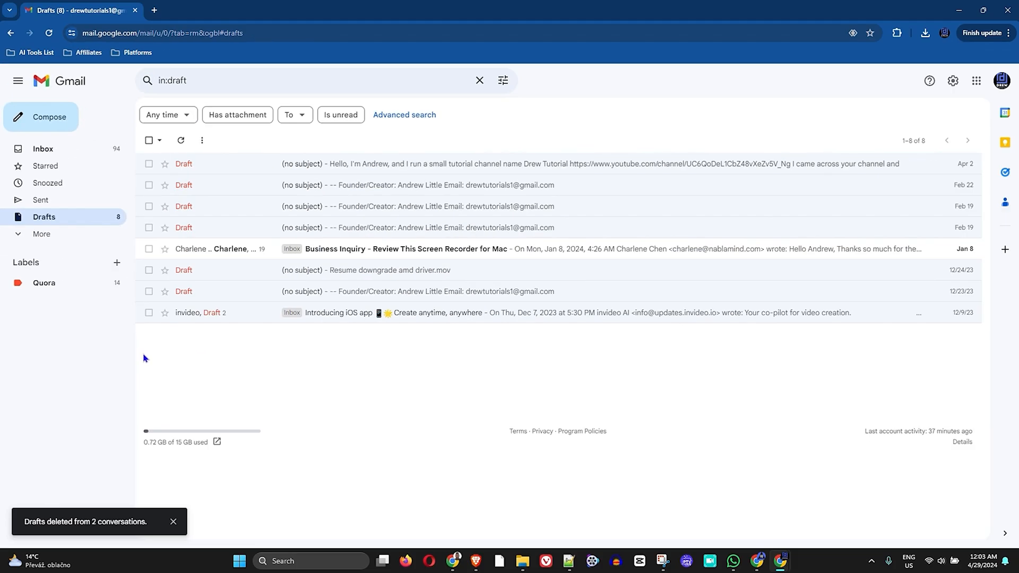
pyautogui.moveTo(483, 23)
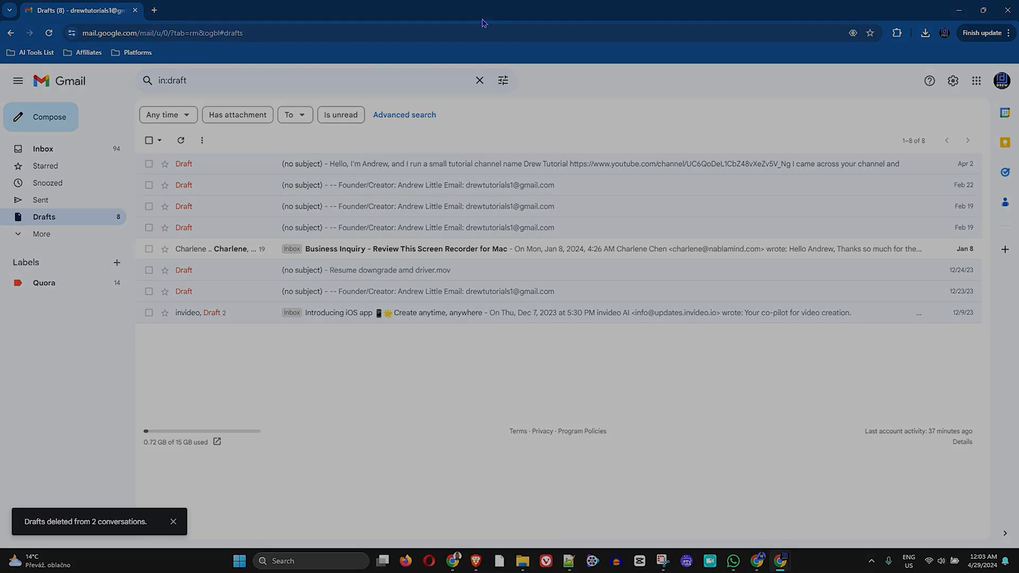